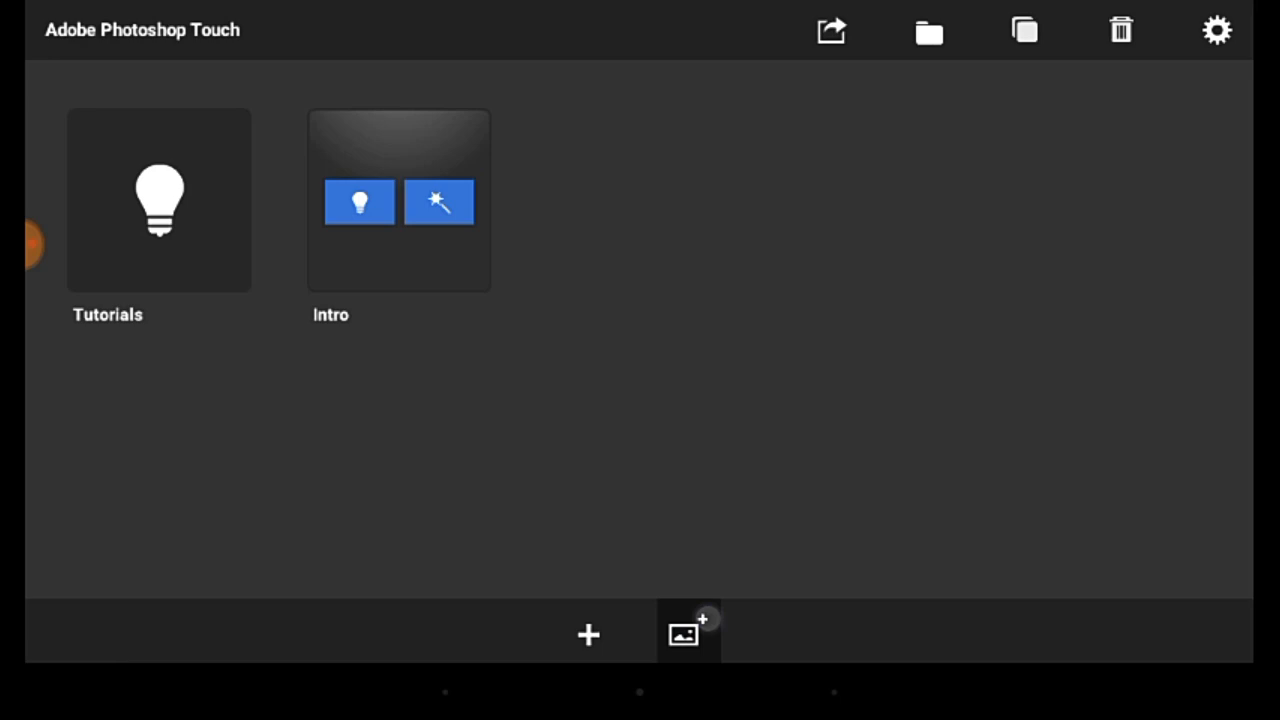
# Create a new project from the colour-powder and stone-steps photo in Local Photos.
pyautogui.click(688, 634)
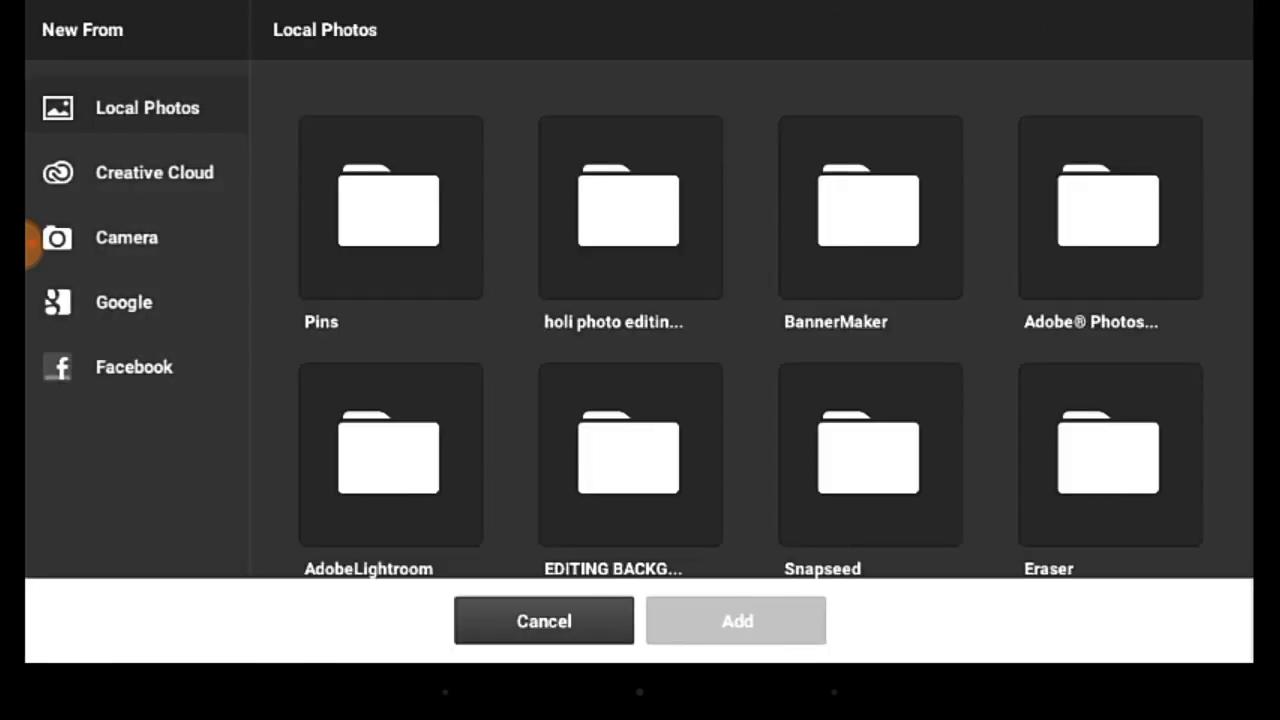
pyautogui.click(1109, 206)
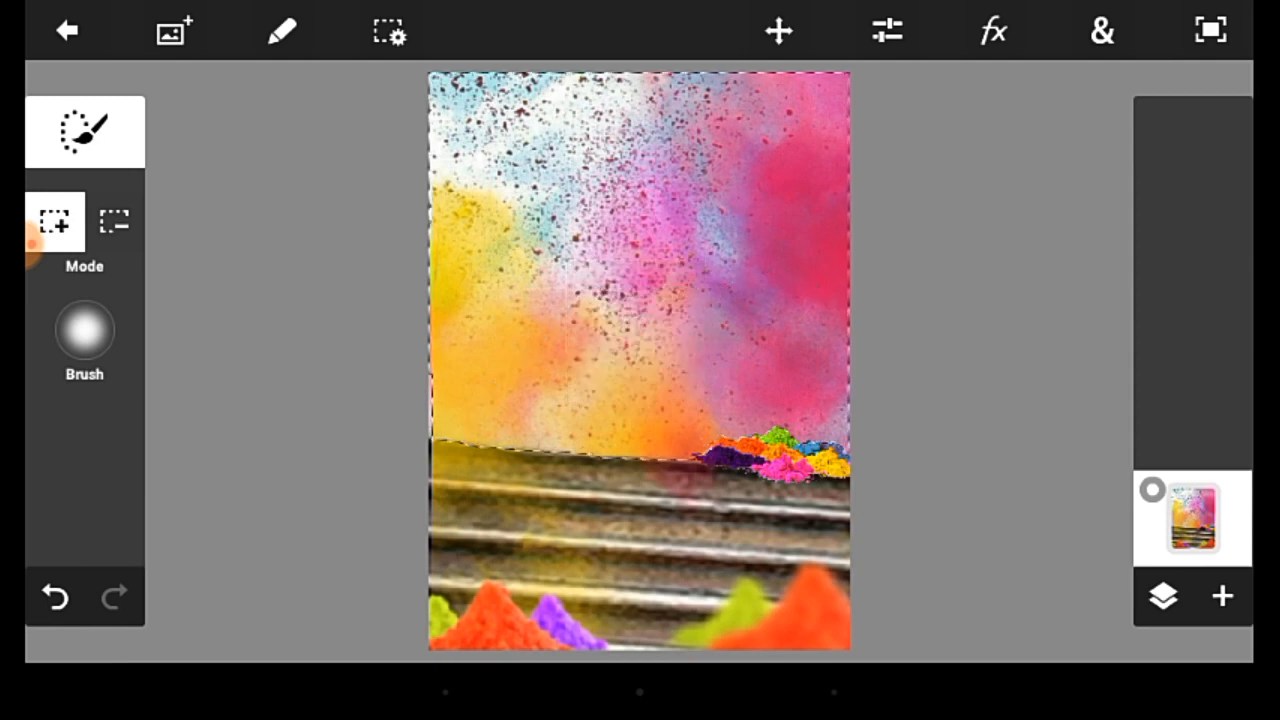
# Apply a Basic Gaussian Blur of 12.8 to the colour-powder background.
pyautogui.click(992, 30)
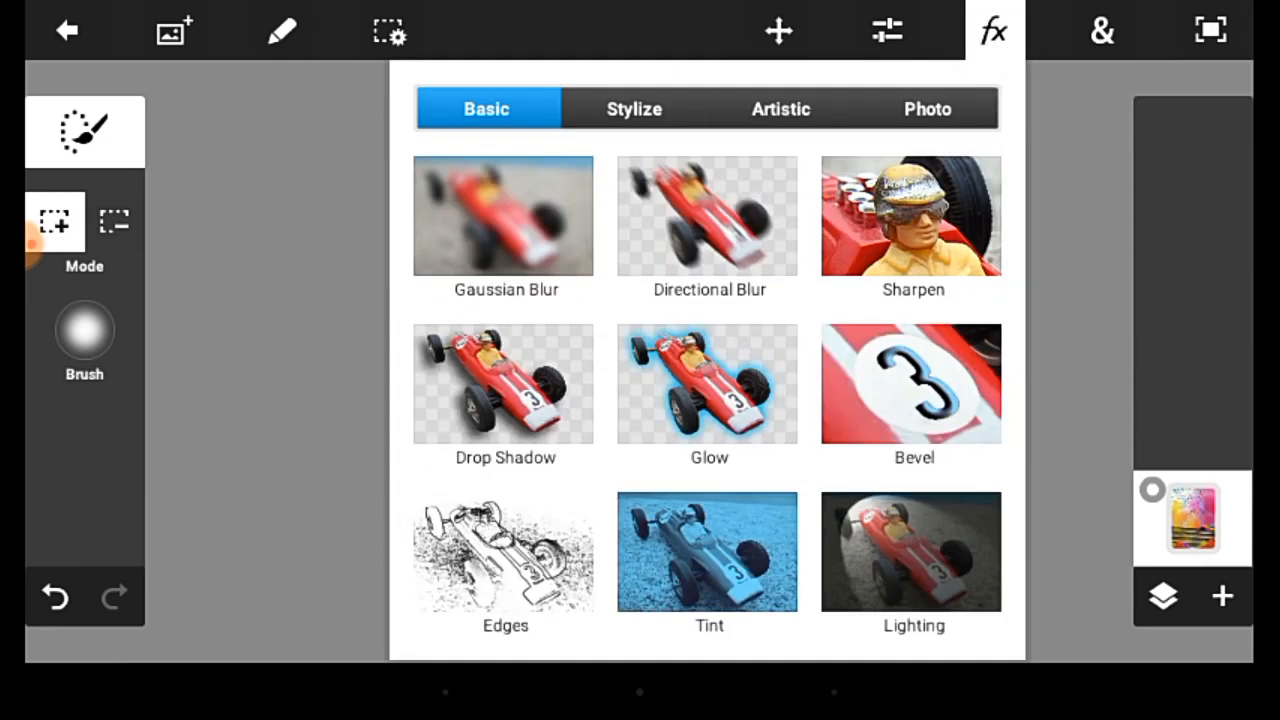
pyautogui.click(503, 216)
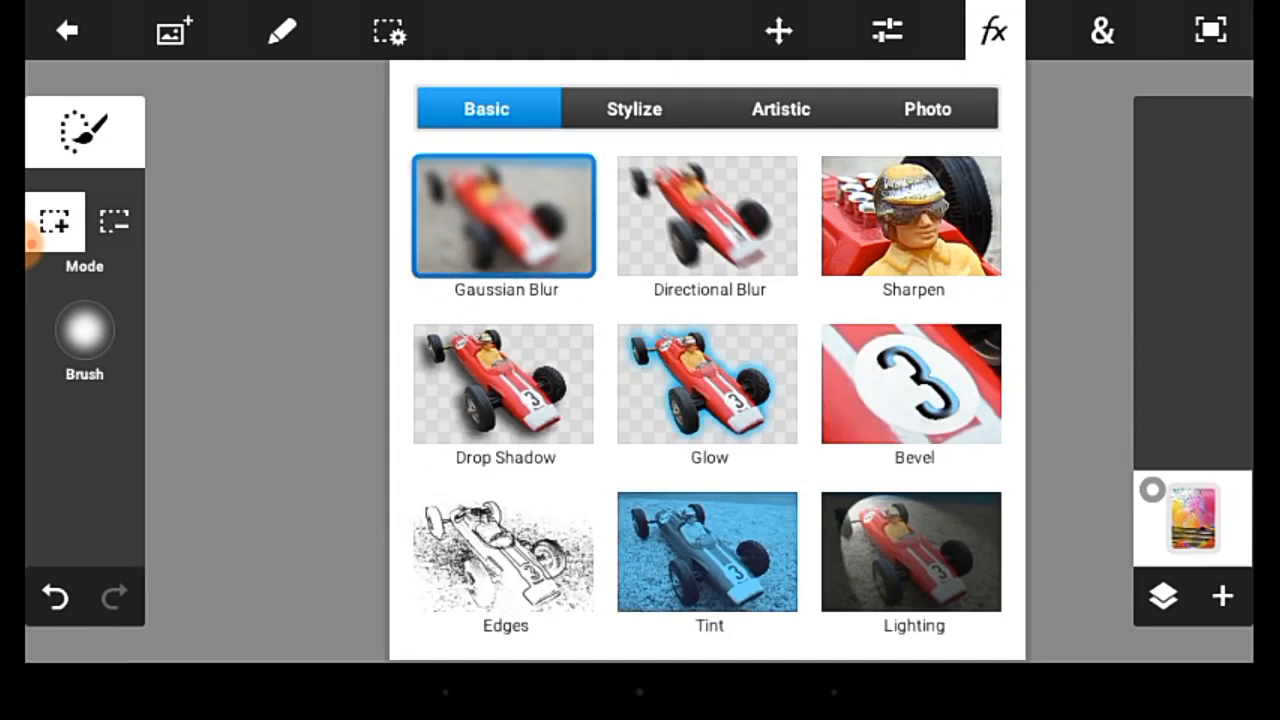
pyautogui.click(504, 215)
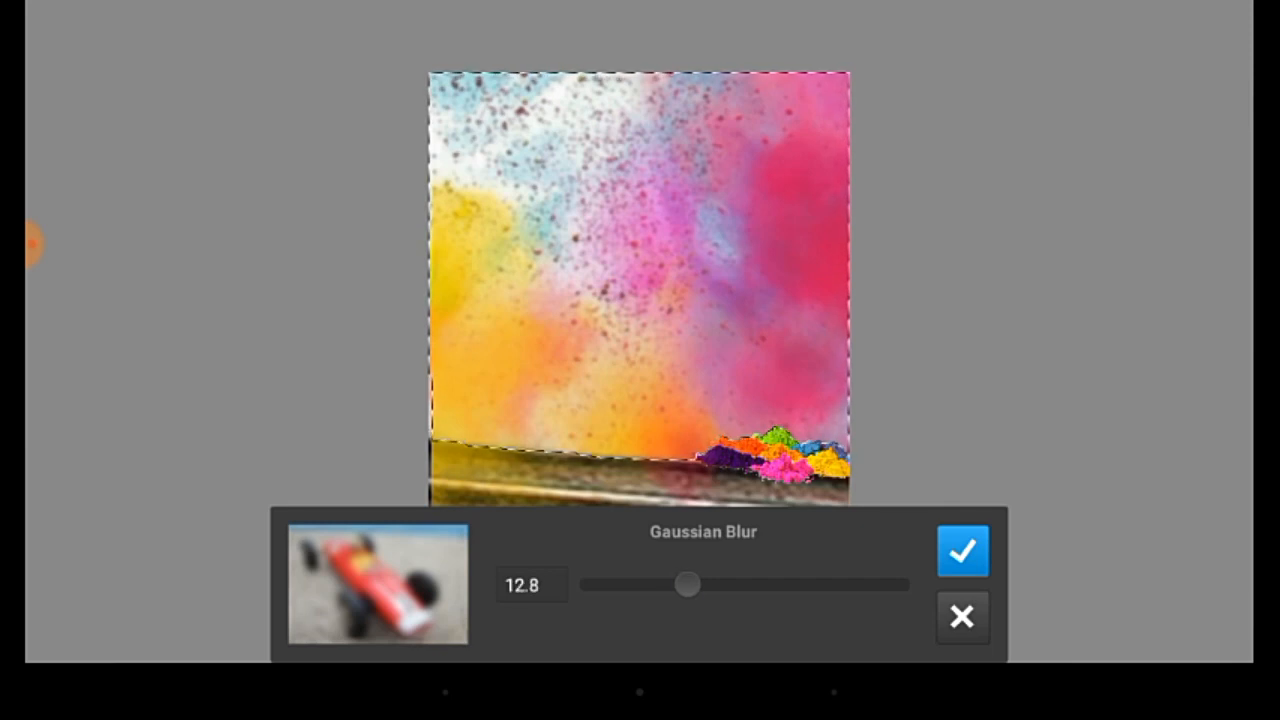
pyautogui.click(962, 550)
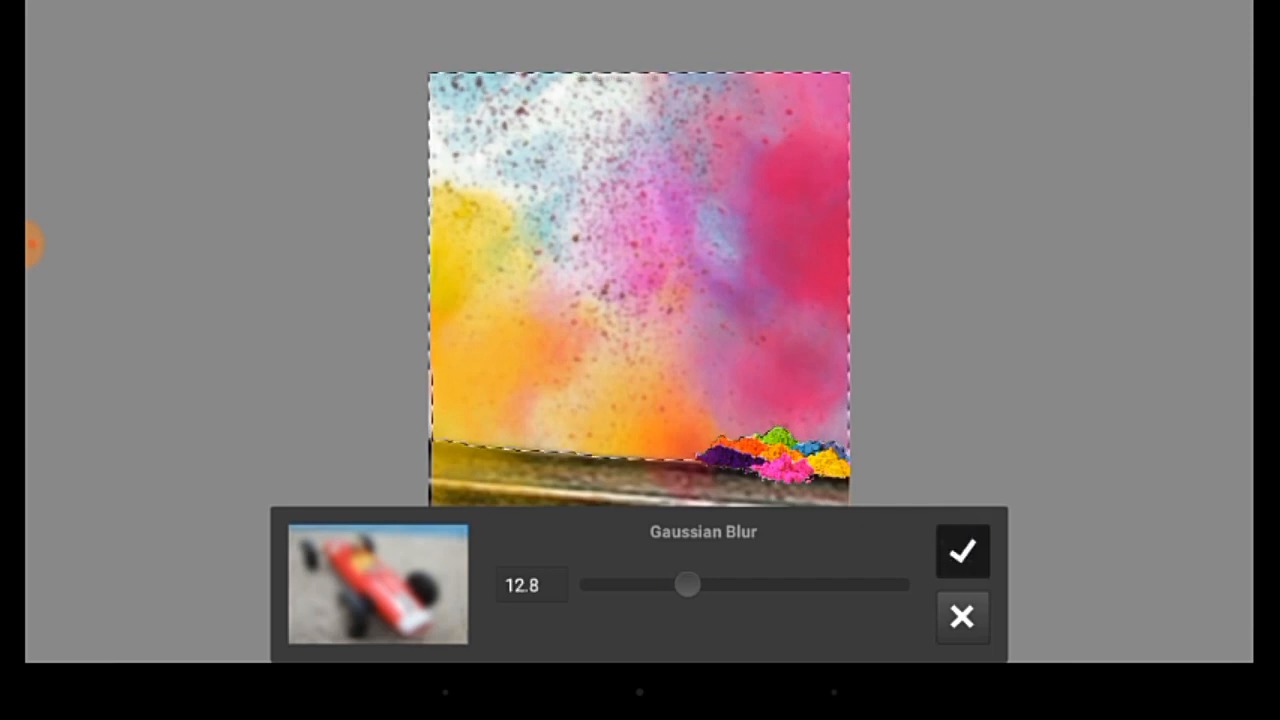
pyautogui.click(961, 550)
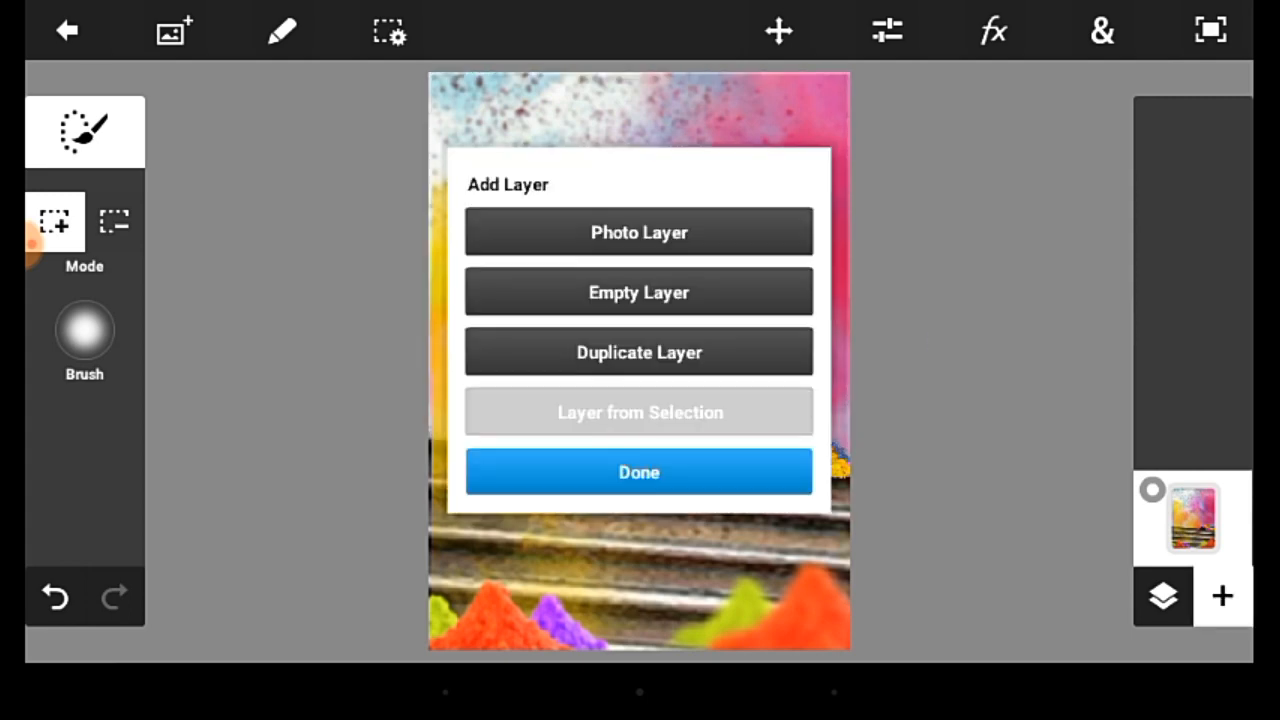
# Add the dancing couple cut-out as a photo layer over the background.
pyautogui.click(638, 232)
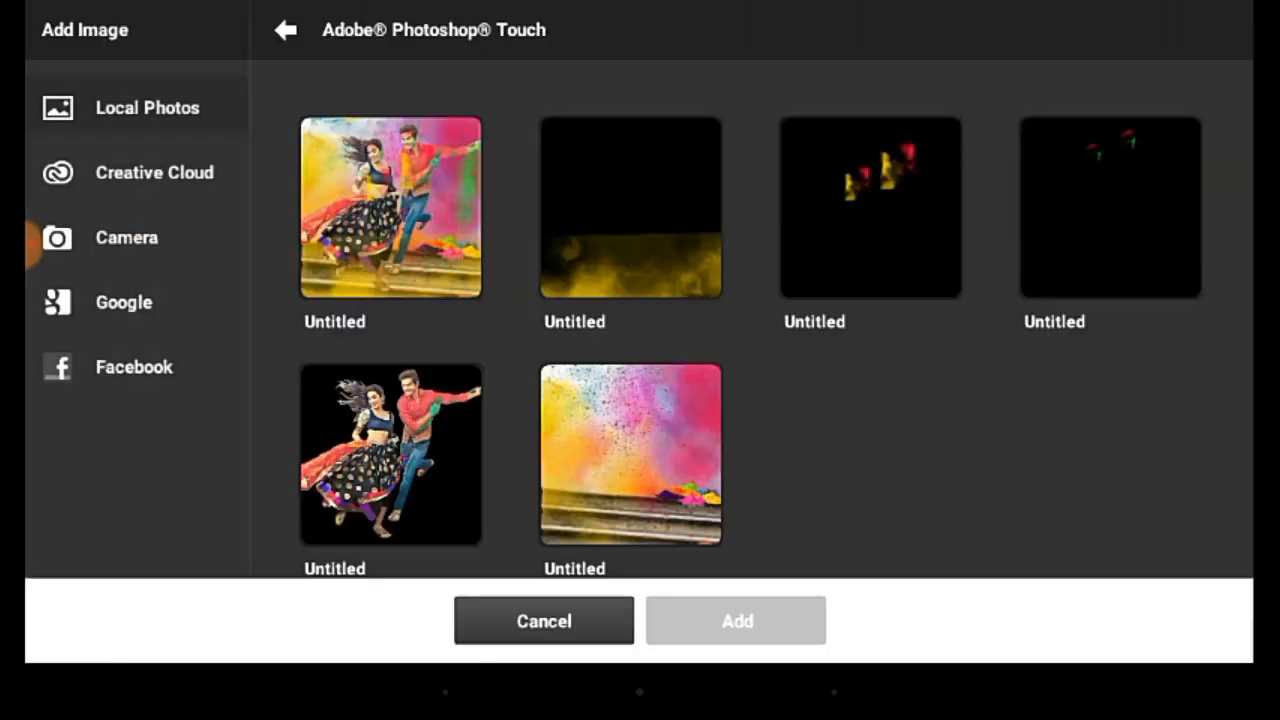
pyautogui.scroll(3)
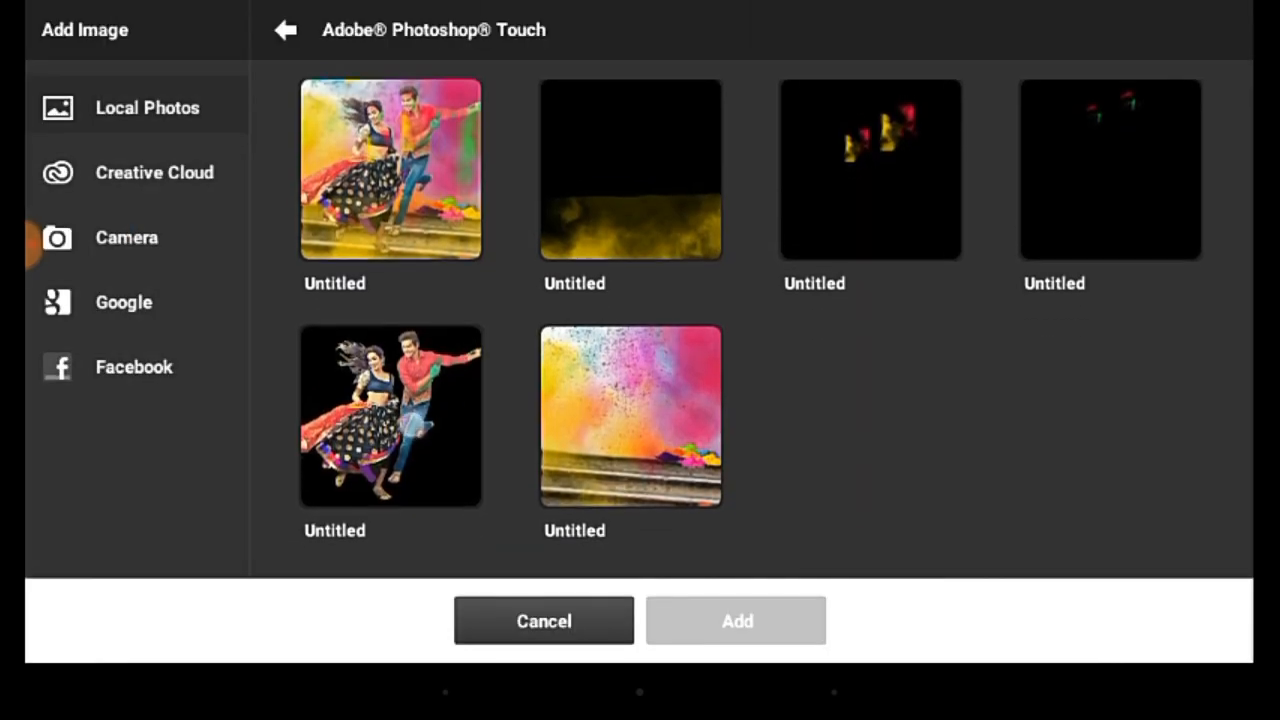
pyautogui.click(390, 455)
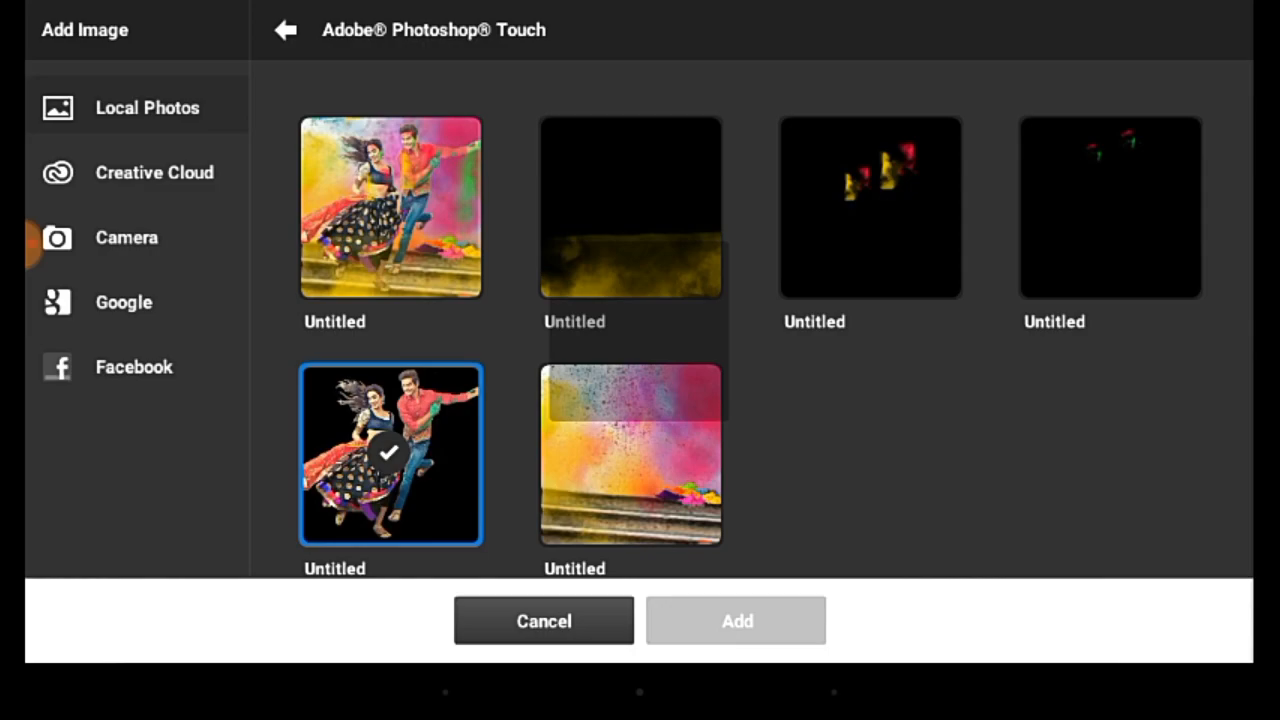
pyautogui.click(736, 620)
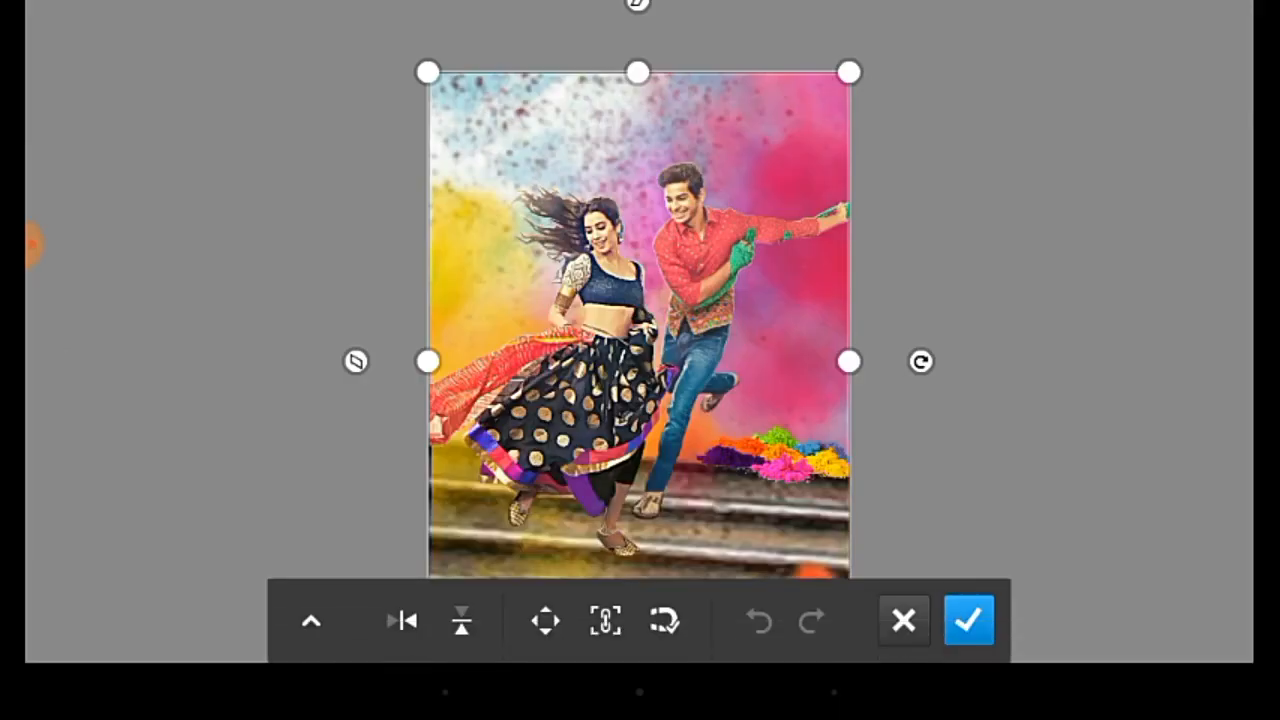
pyautogui.click(967, 619)
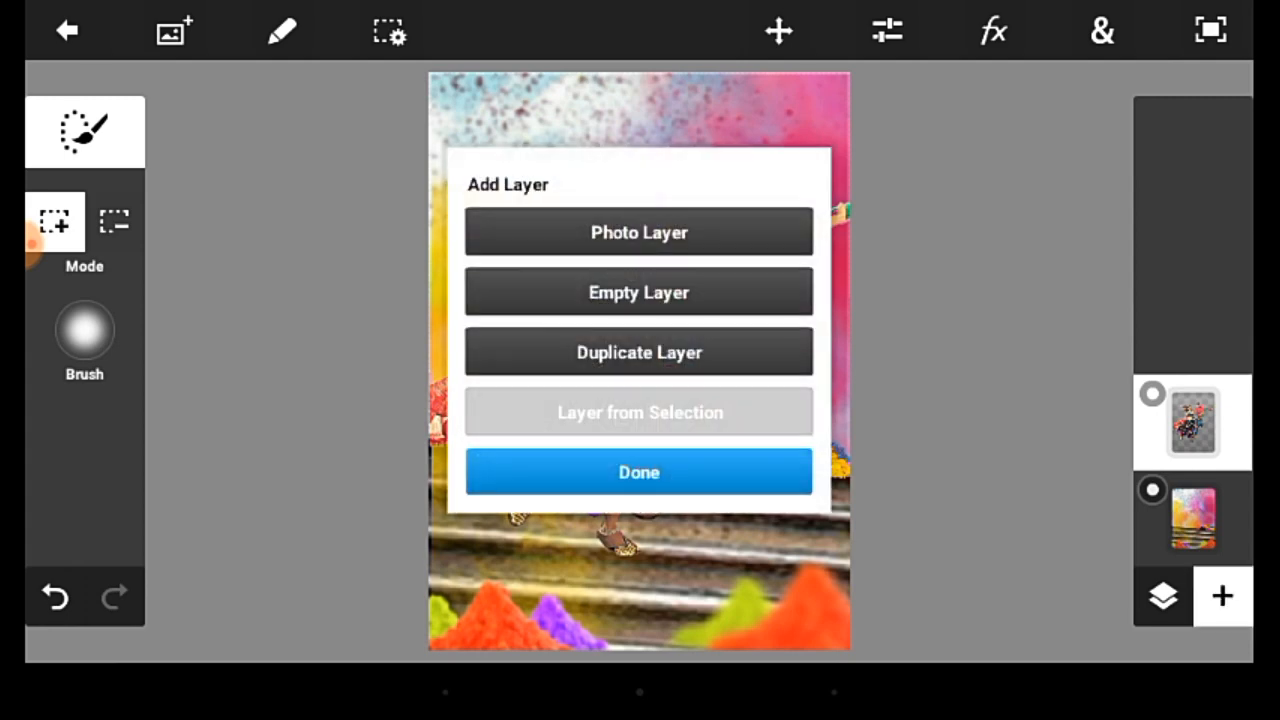
# Add the faint red-specks image as an overlay photo layer.
pyautogui.click(639, 232)
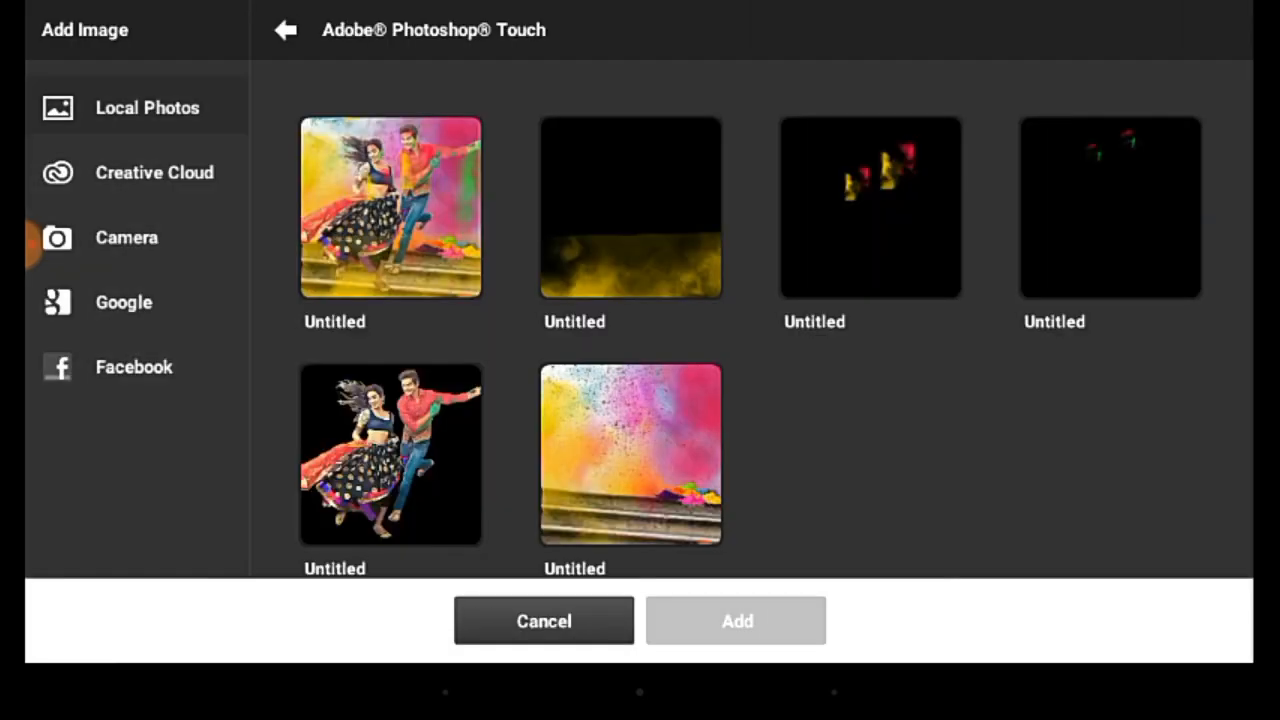
pyautogui.click(1109, 165)
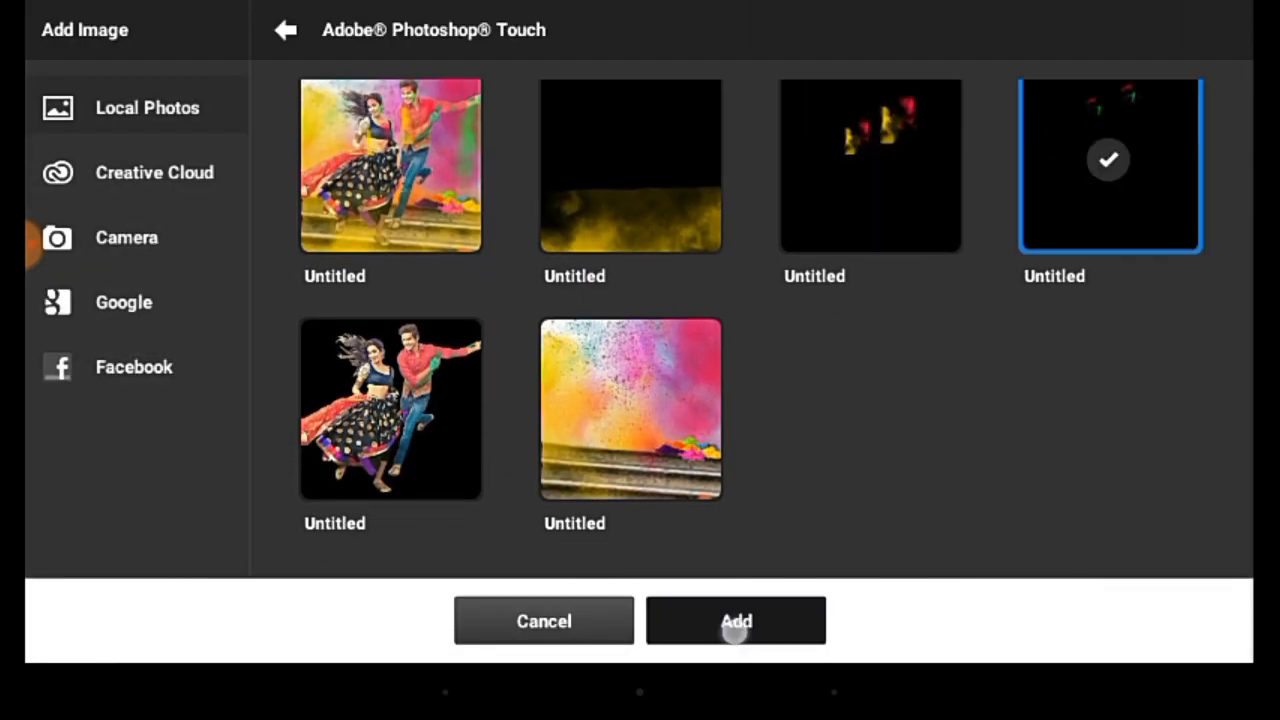
pyautogui.click(736, 620)
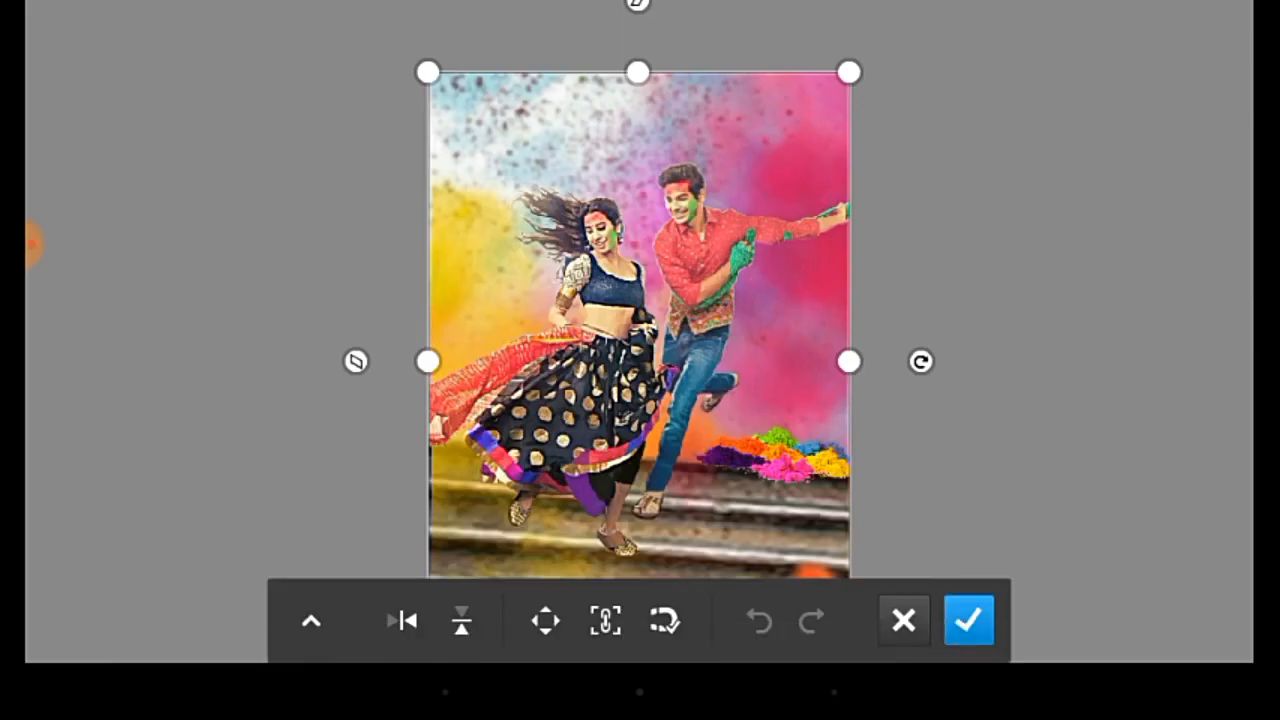
pyautogui.click(968, 619)
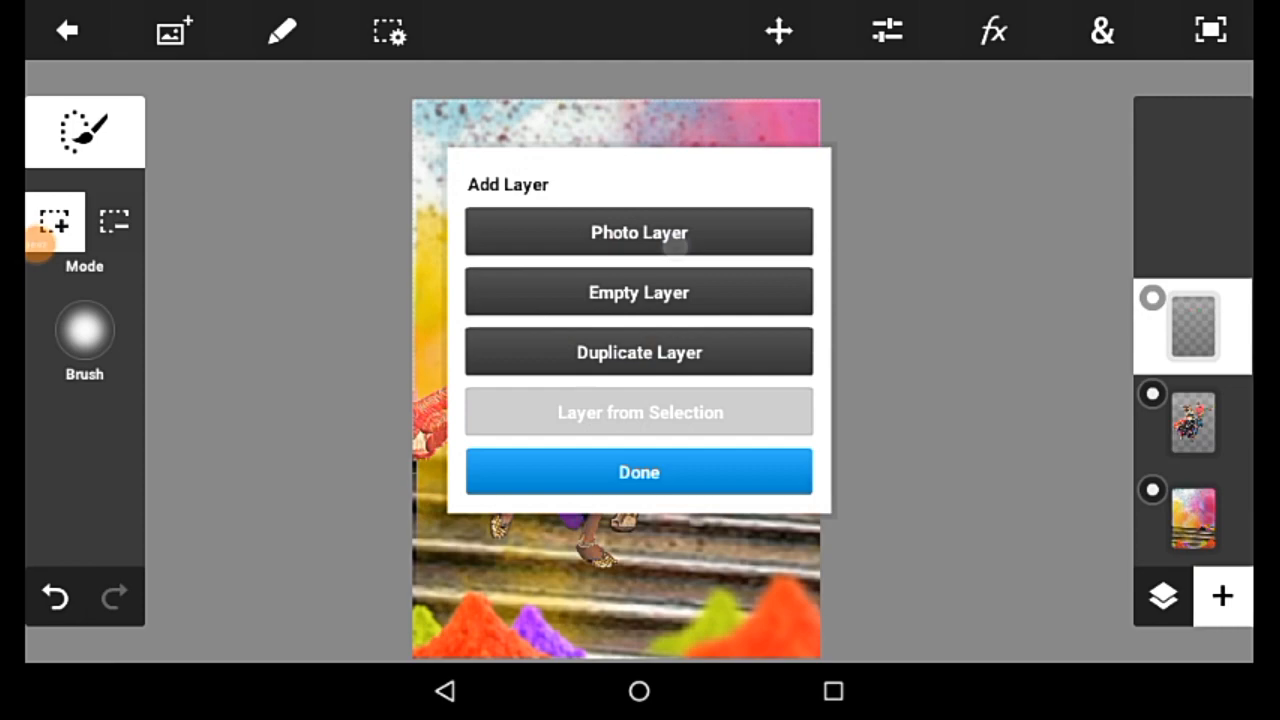
# Add the colour-splash and yellow smoke images as overlay photo layers.
pyautogui.click(638, 232)
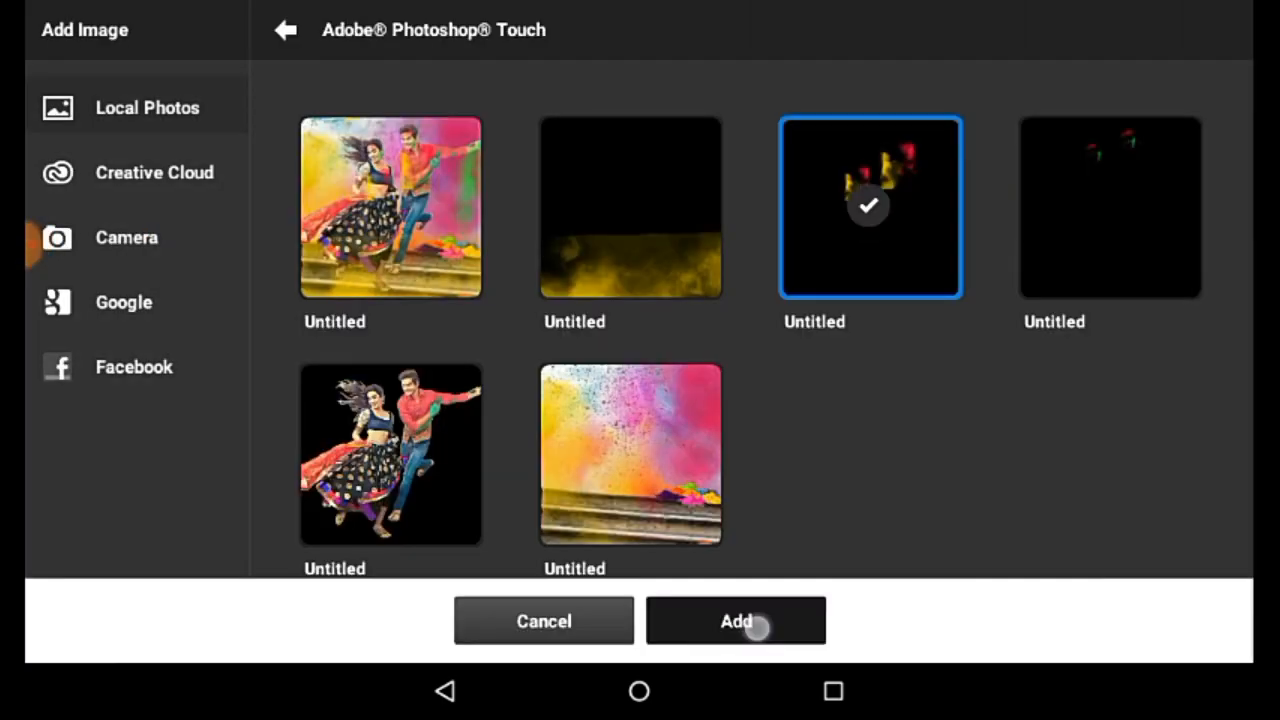
pyautogui.click(736, 620)
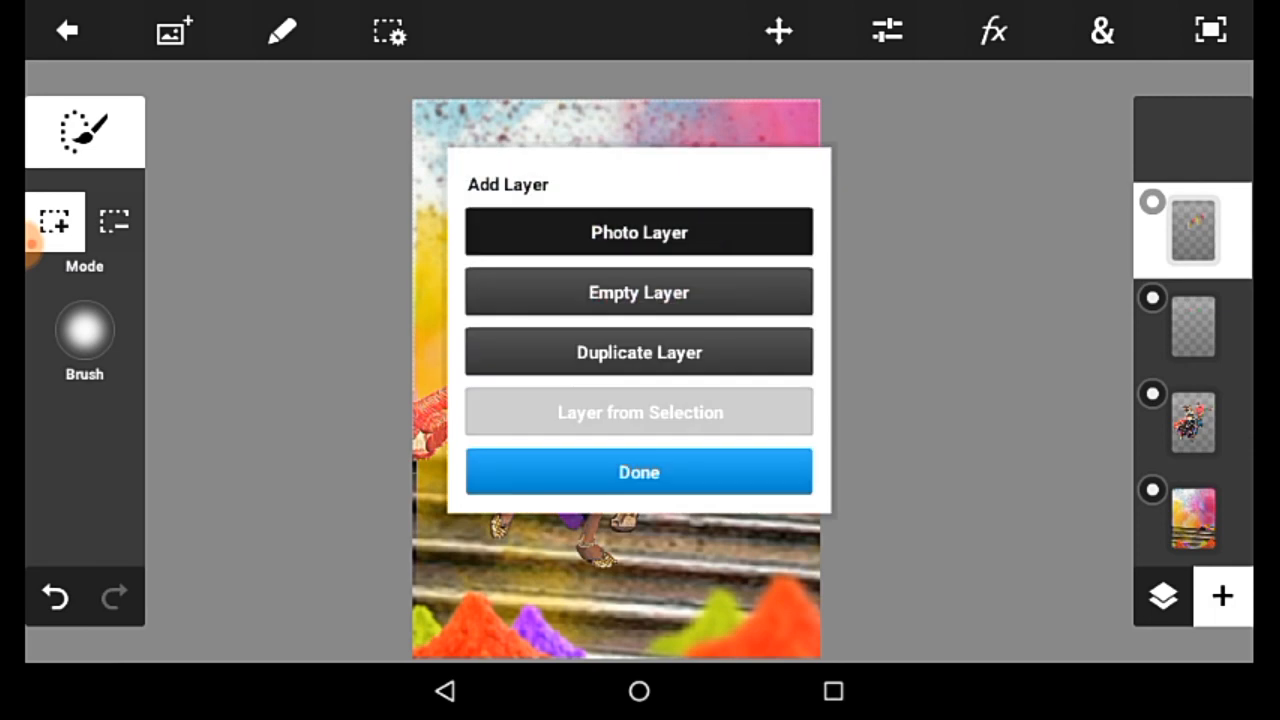
pyautogui.click(638, 232)
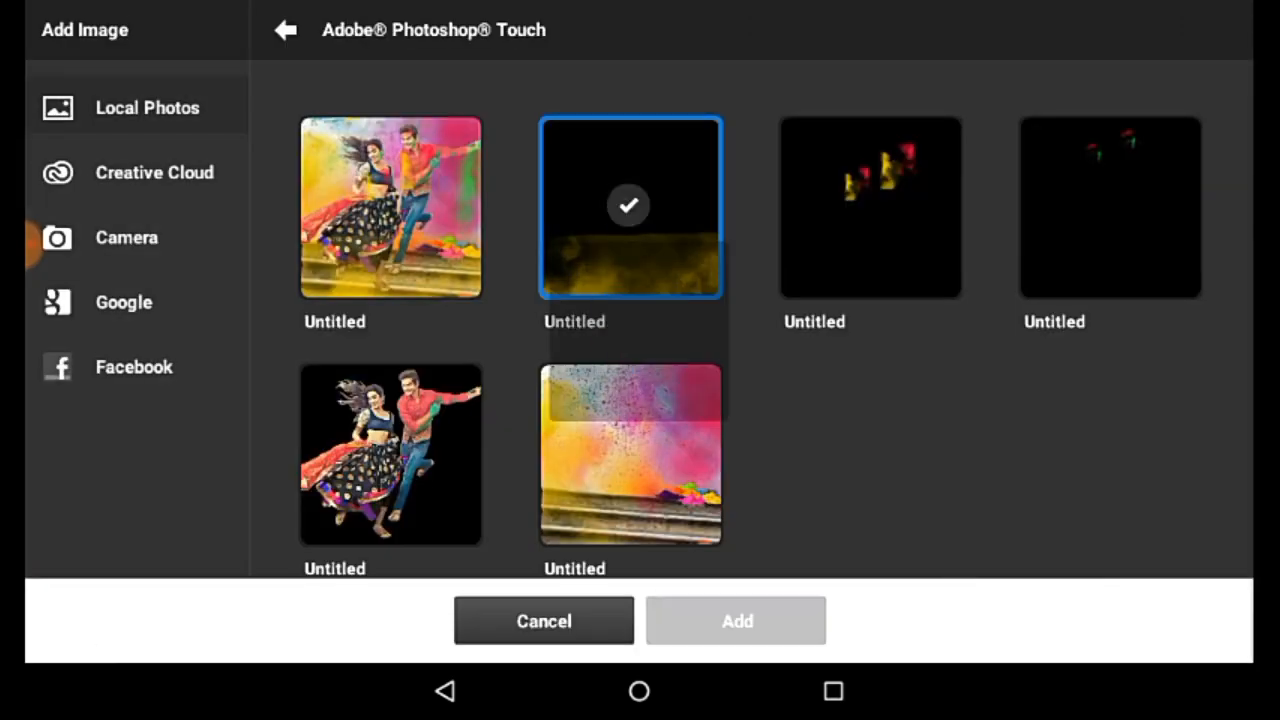
pyautogui.click(736, 620)
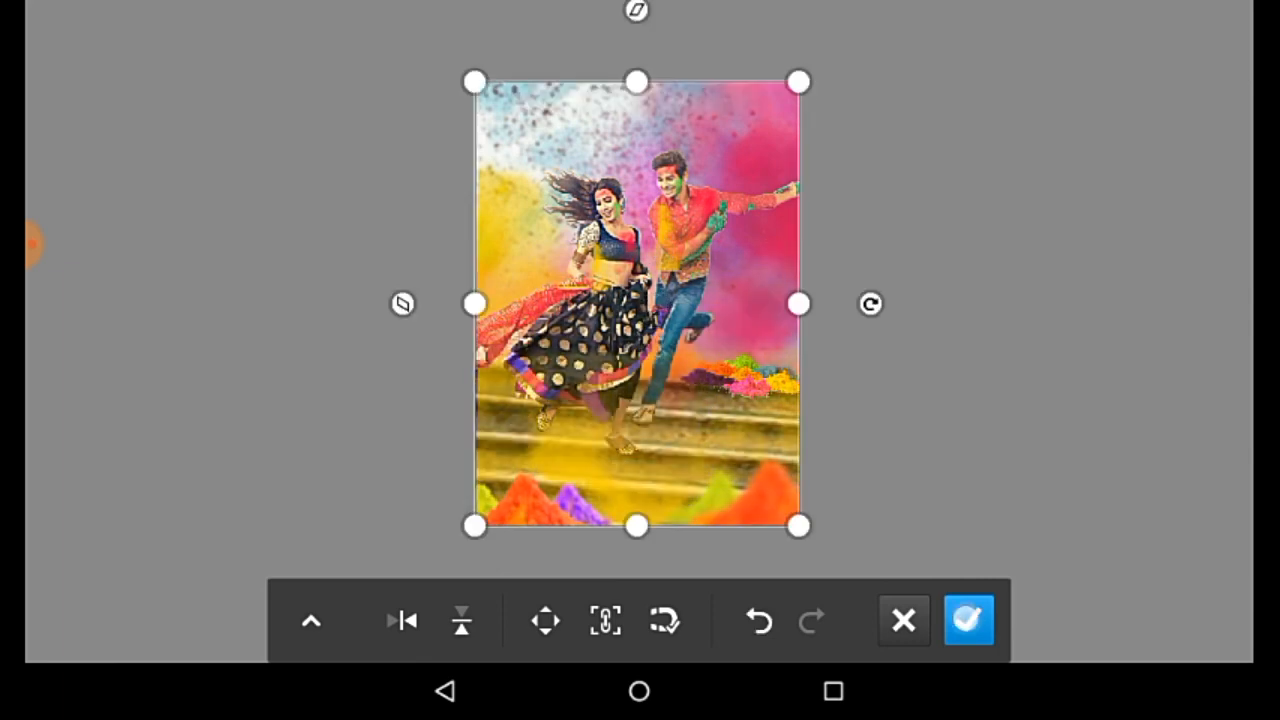
pyautogui.click(967, 620)
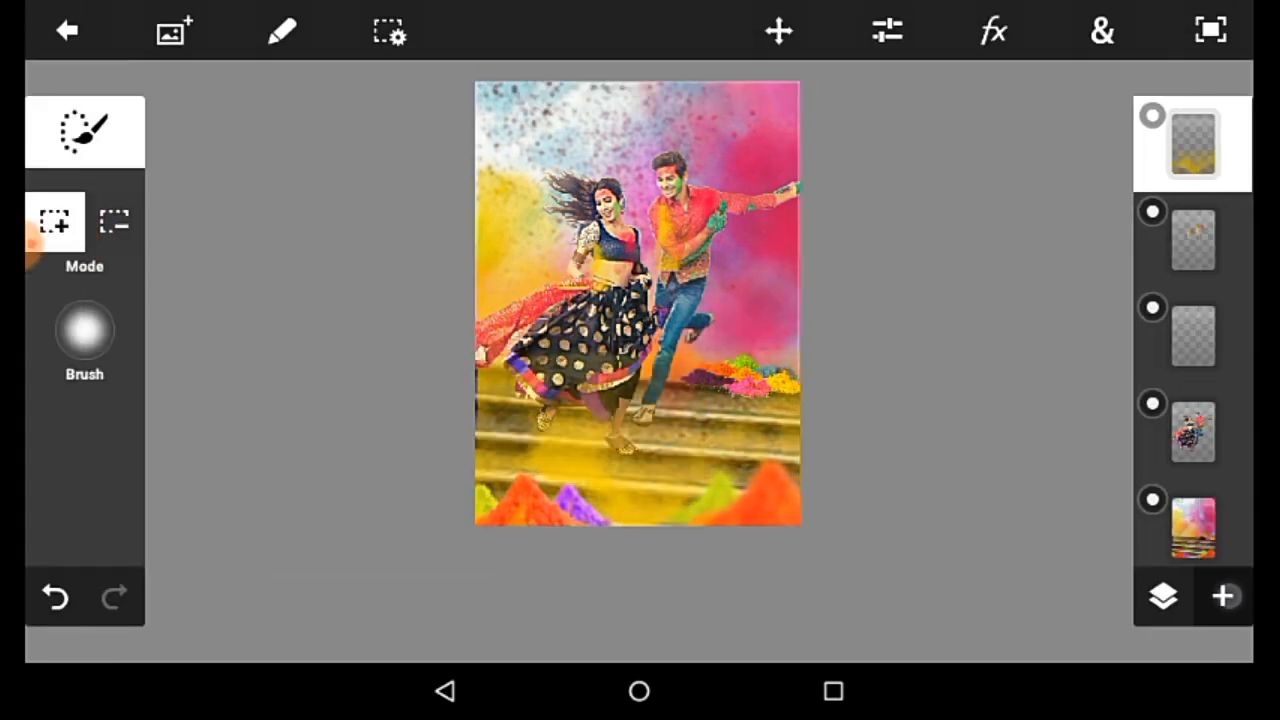
# Place the HOLI logo in the poster's upper right, then return to projects.
pyautogui.click(172, 30)
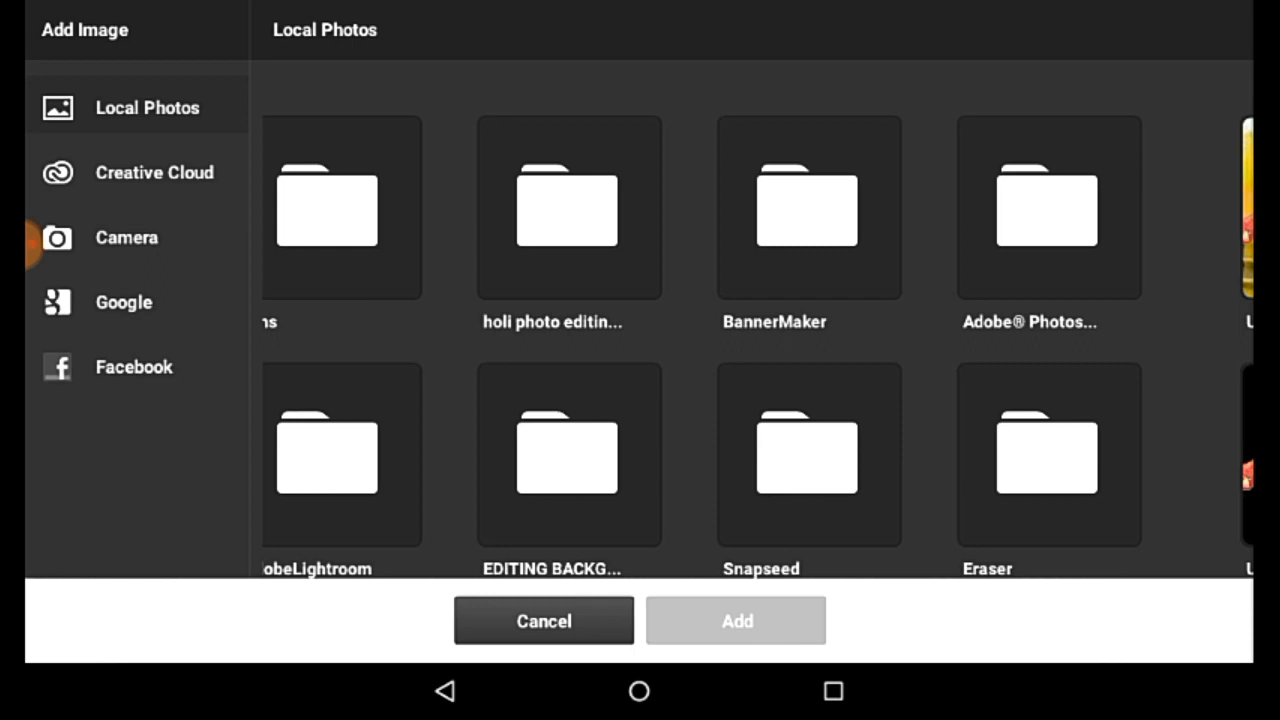
pyautogui.scroll(-3)
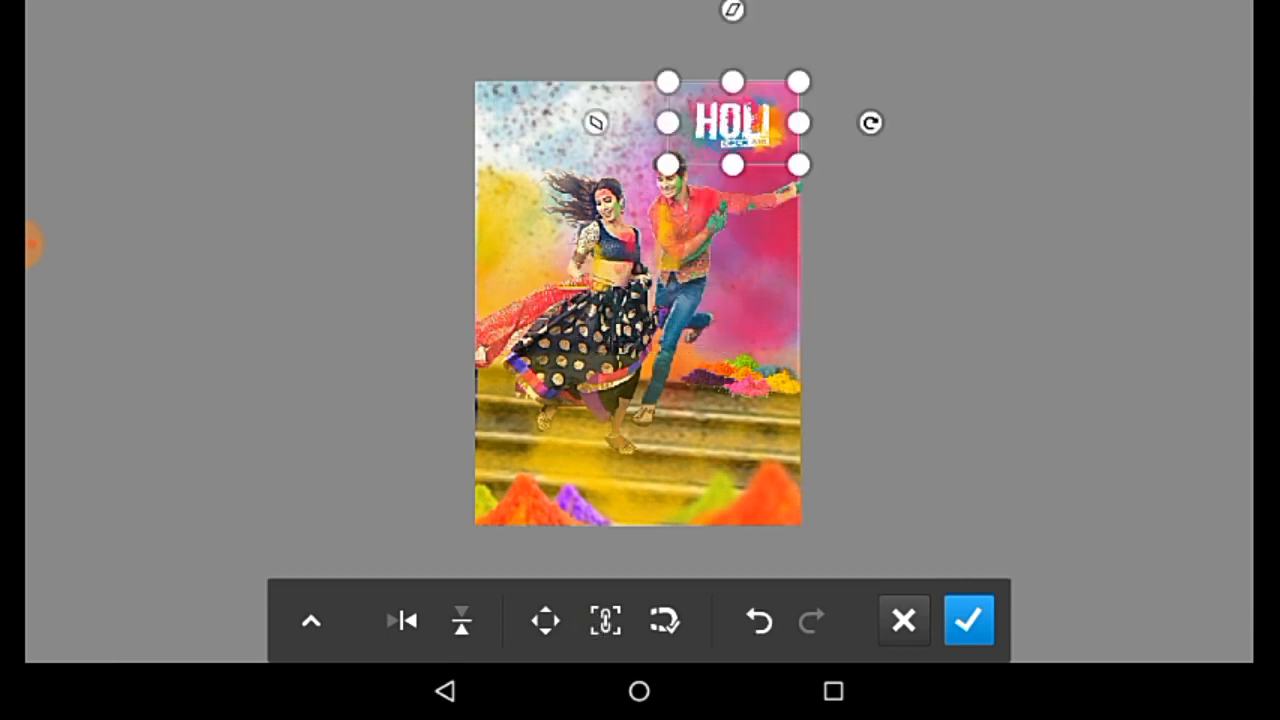
pyautogui.click(968, 620)
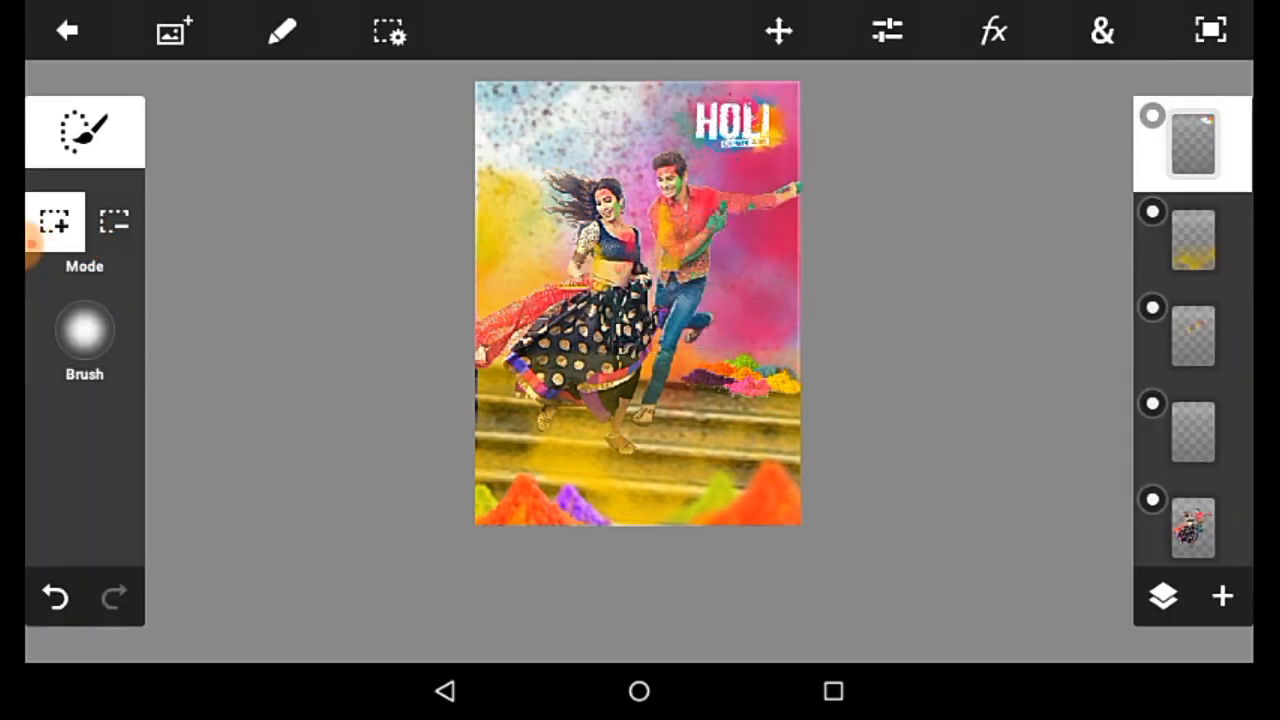
pyautogui.click(66, 30)
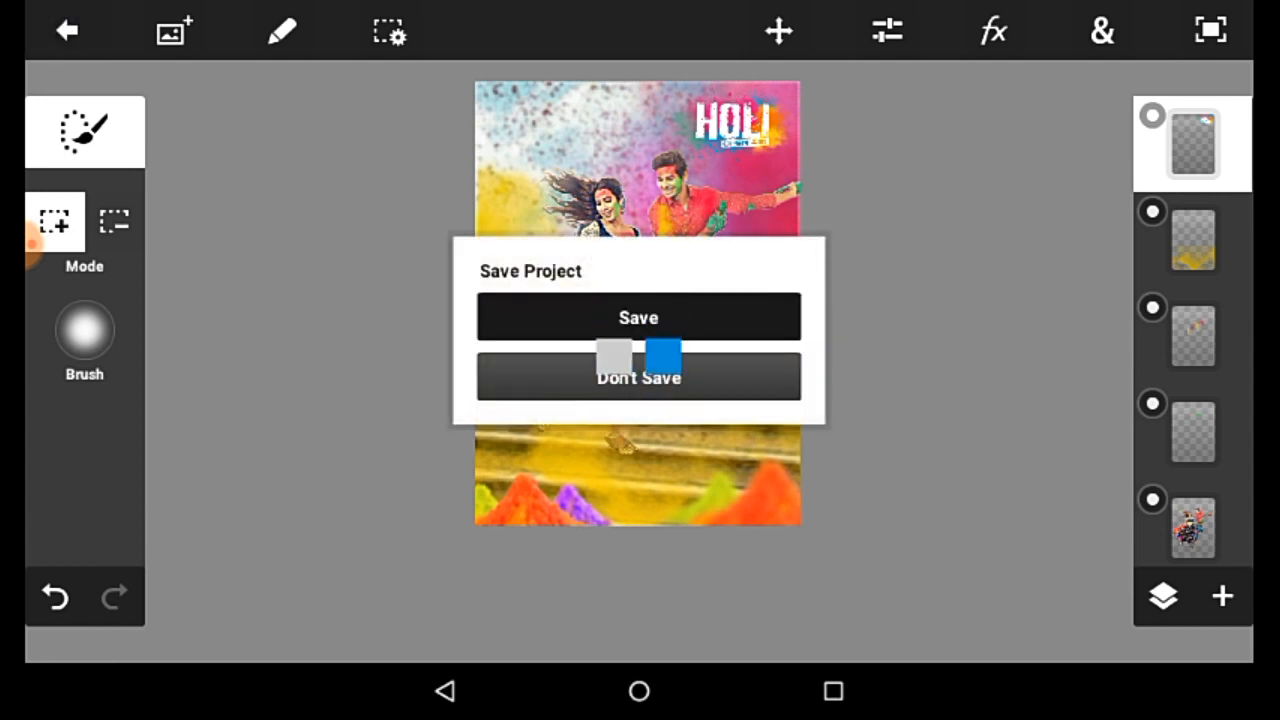
# Save the poster, export it to the gallery as JPEG, and import it into Lightroom.
pyautogui.click(638, 377)
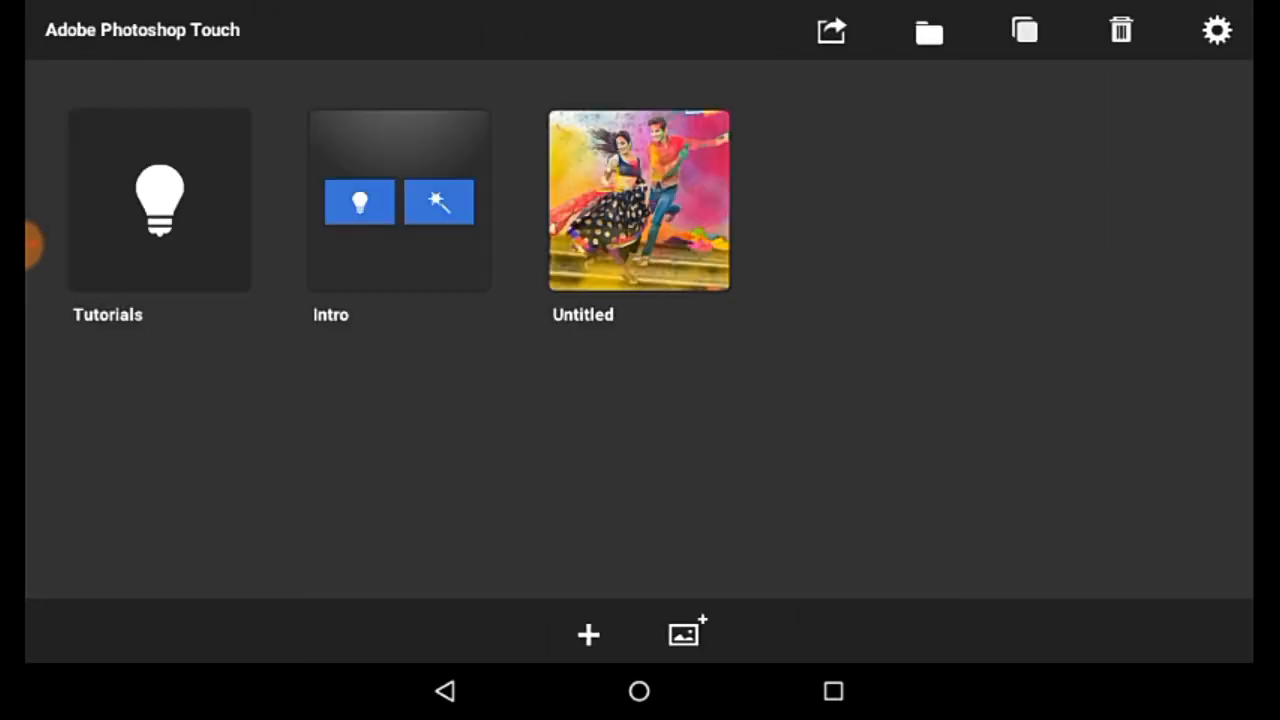
pyautogui.click(831, 29)
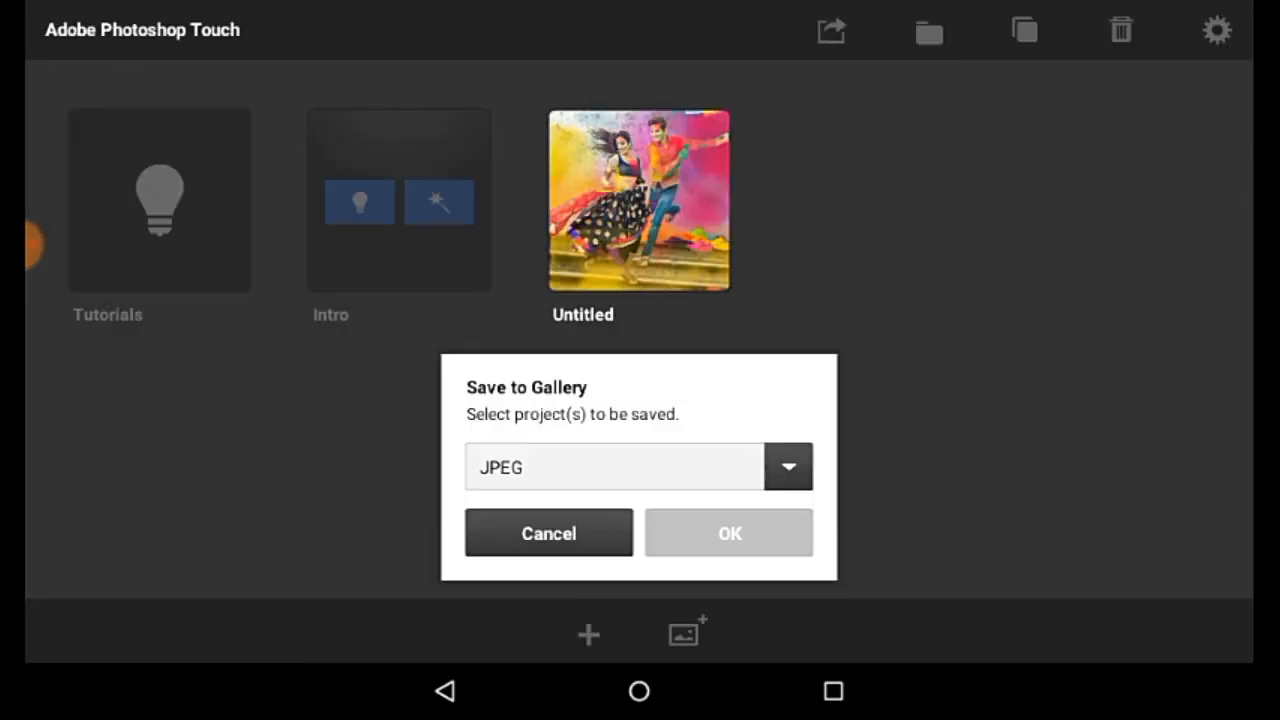
pyautogui.click(729, 532)
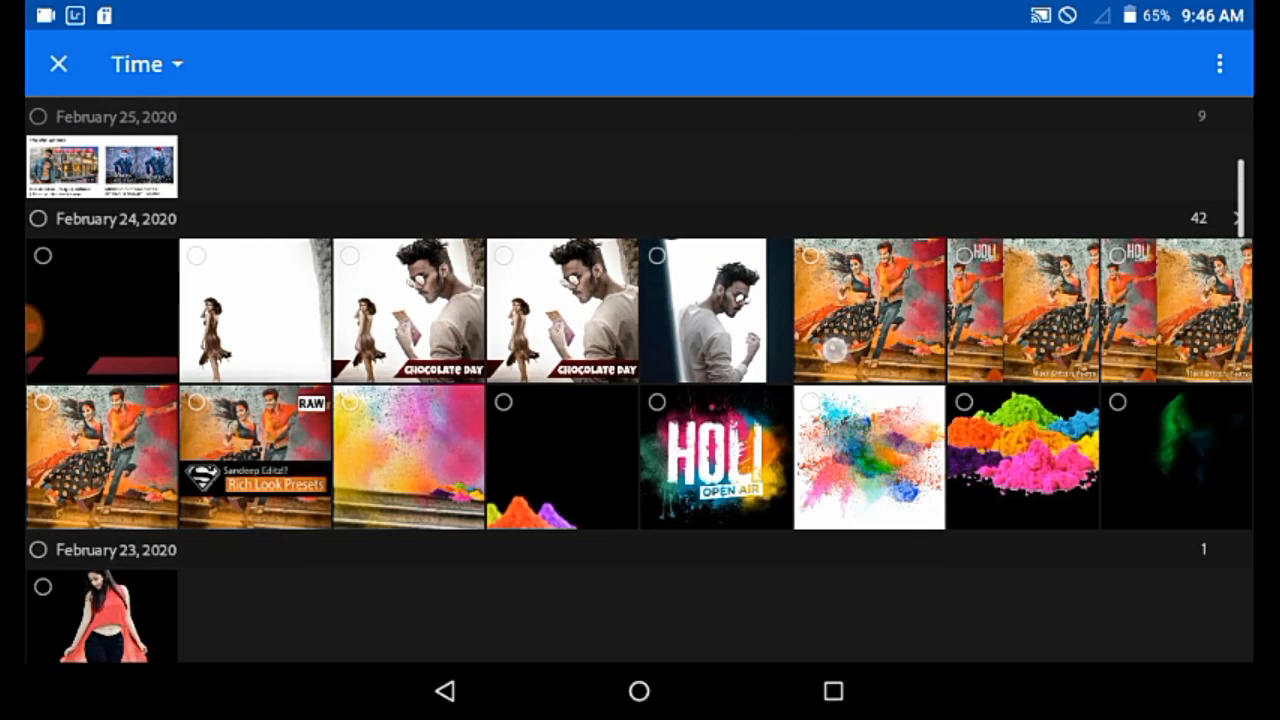
pyautogui.click(255, 457)
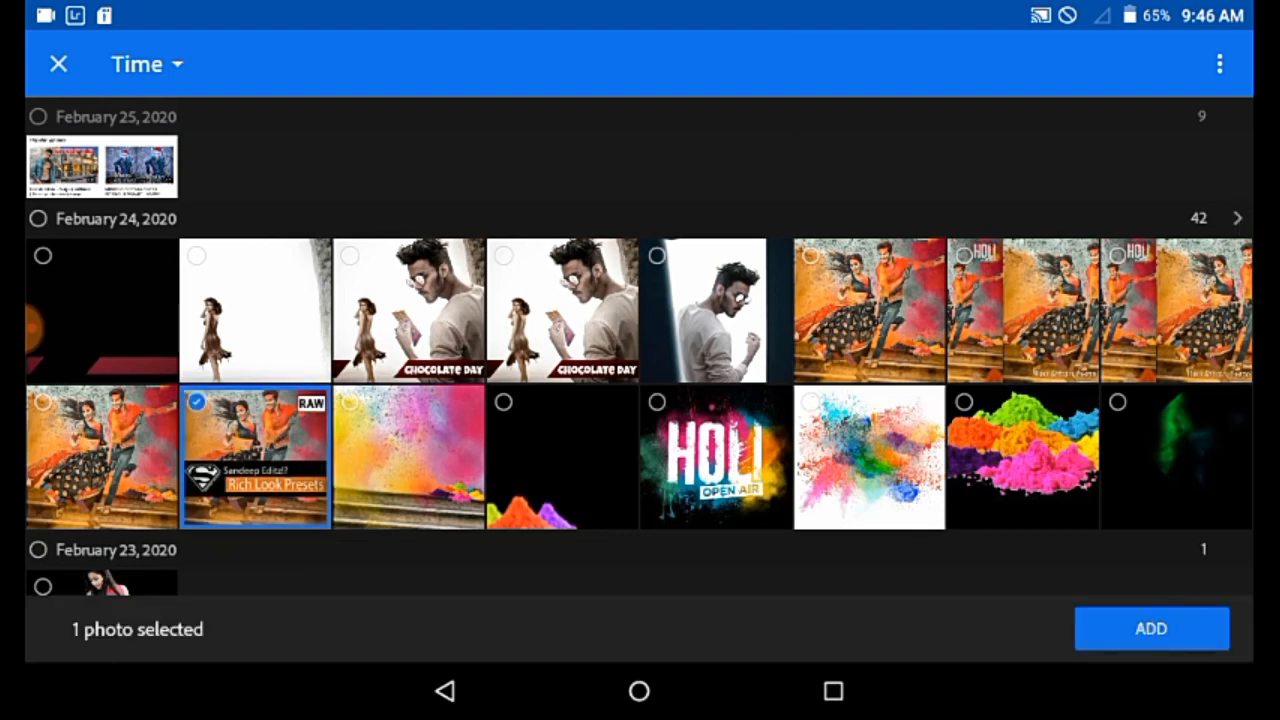
pyautogui.click(1151, 628)
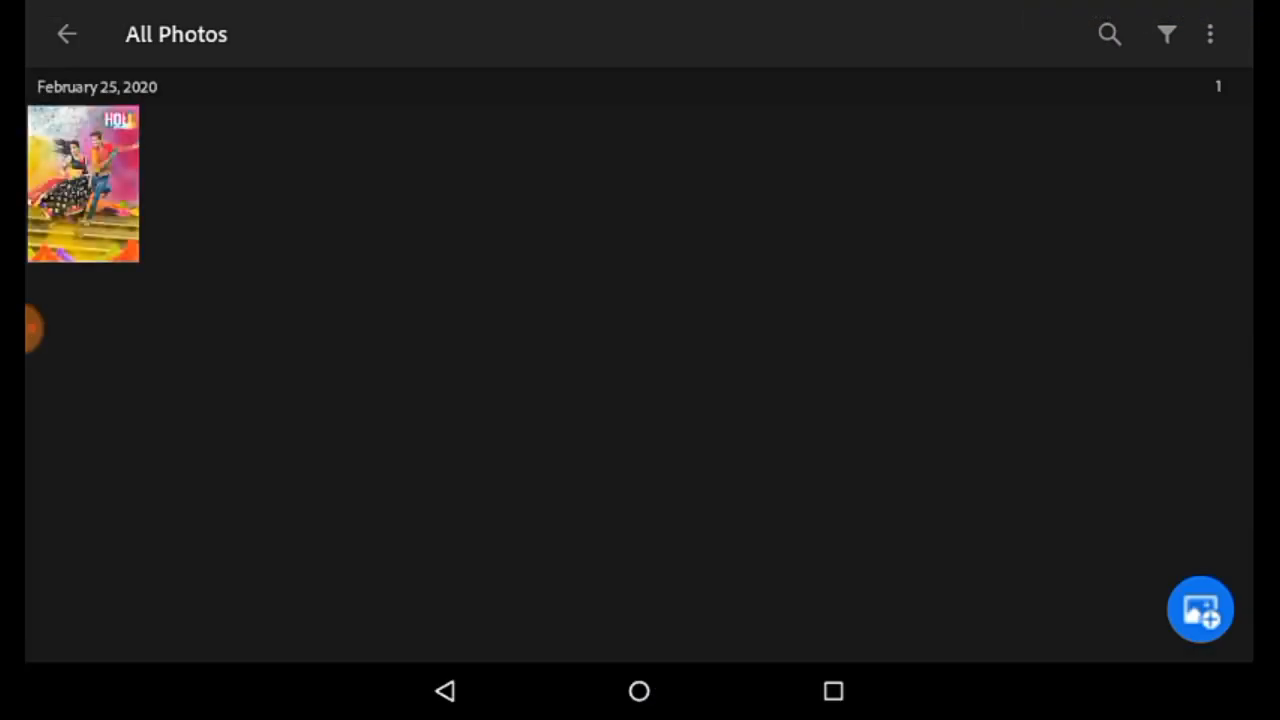